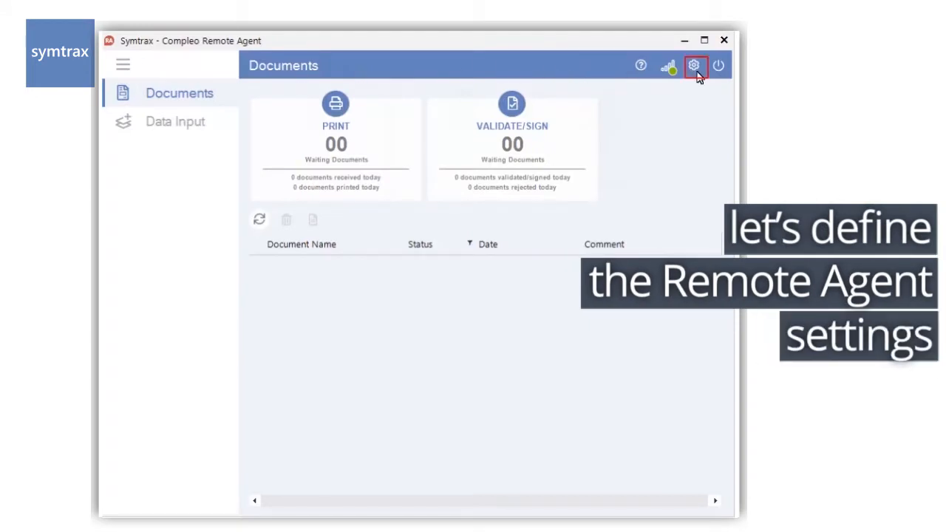
- Set the Symtrax certificate from the certificate store as the signing certificate, with its password
click(694, 66)
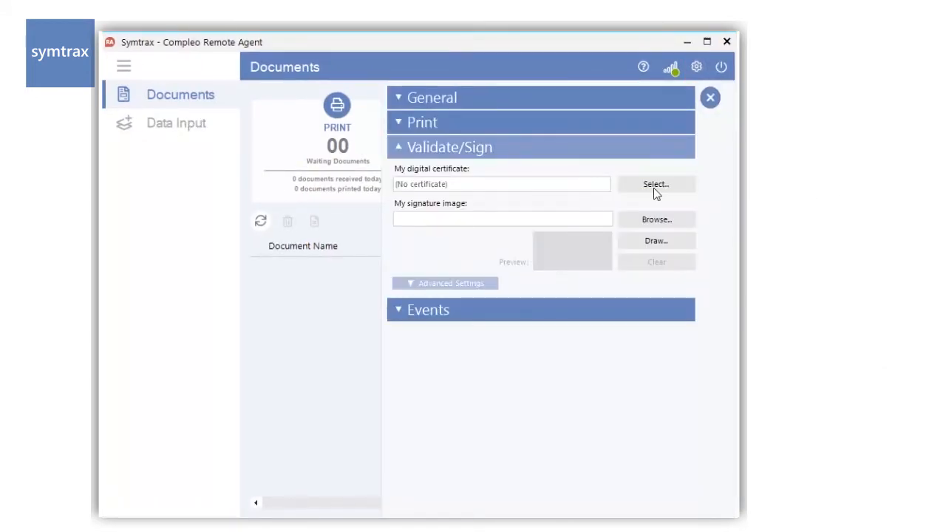
click(655, 184)
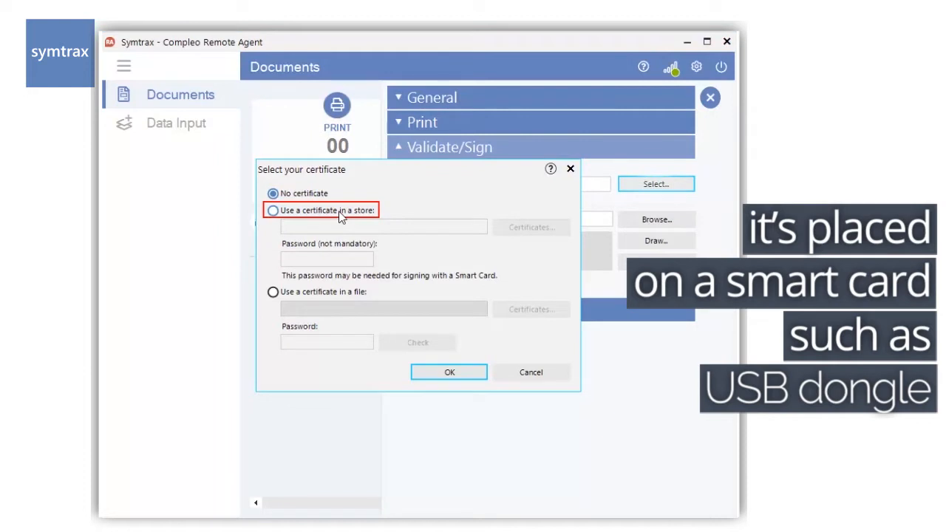
click(274, 209)
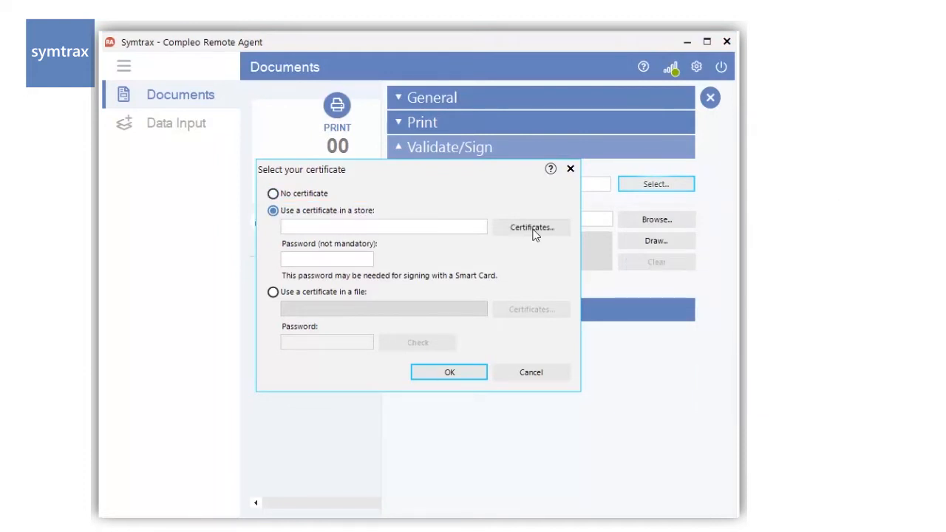
click(530, 227)
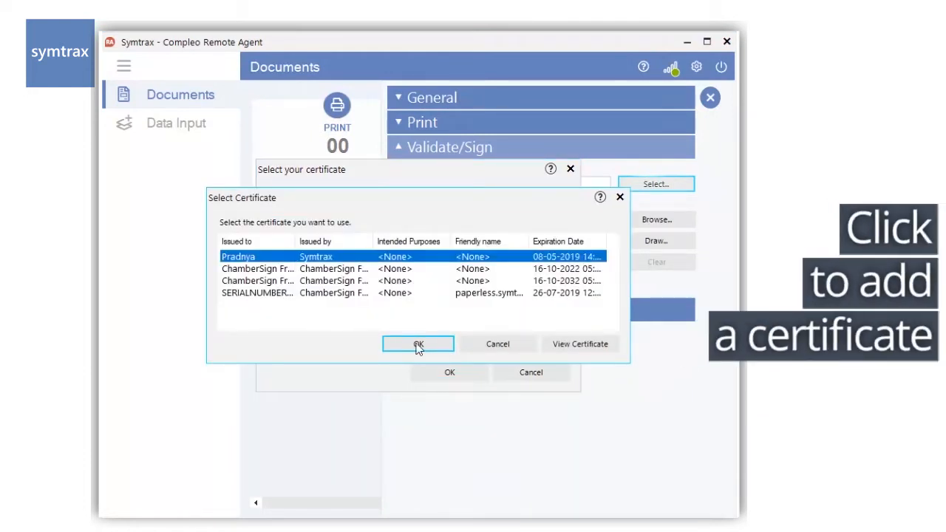
click(417, 343)
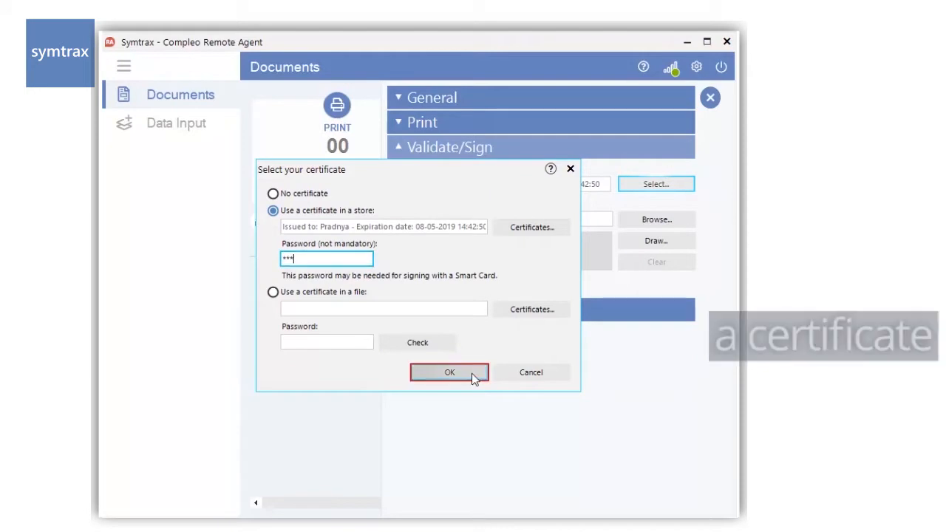
click(449, 373)
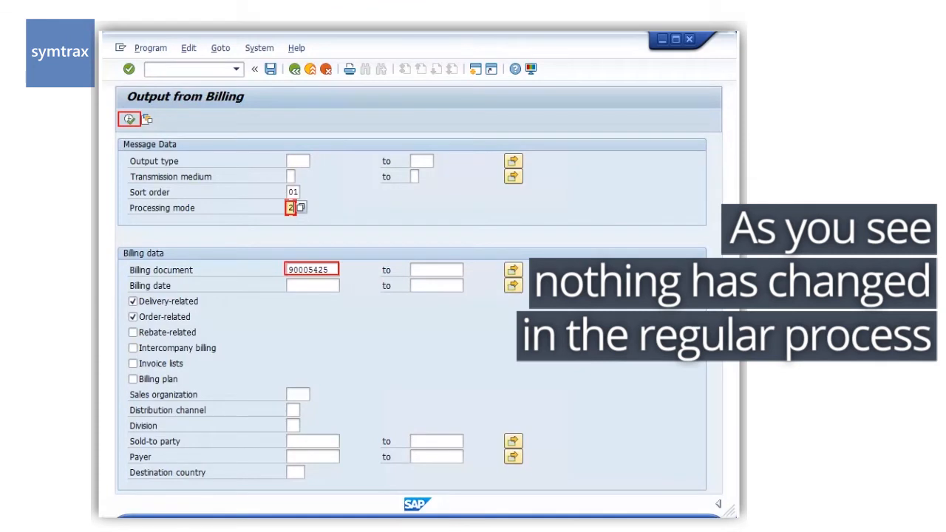
- Execute the billing output for document 90005425 in processing mode 2
click(130, 119)
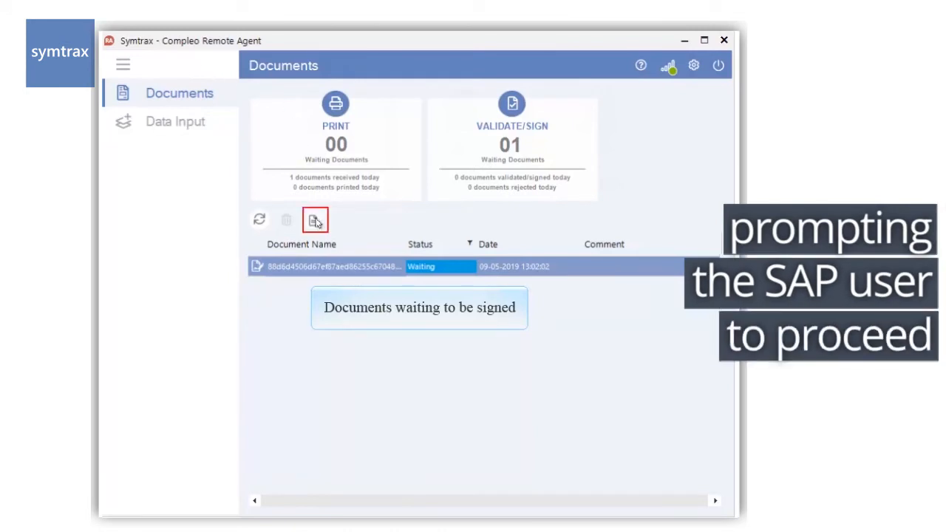
- Preview the waiting invoice's signature and sign it manually
click(315, 220)
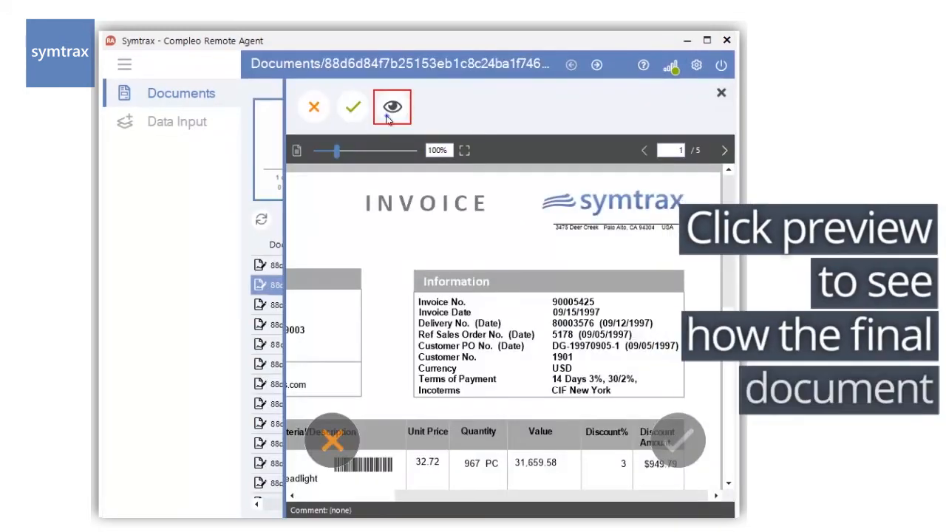
mouse_move(392, 107)
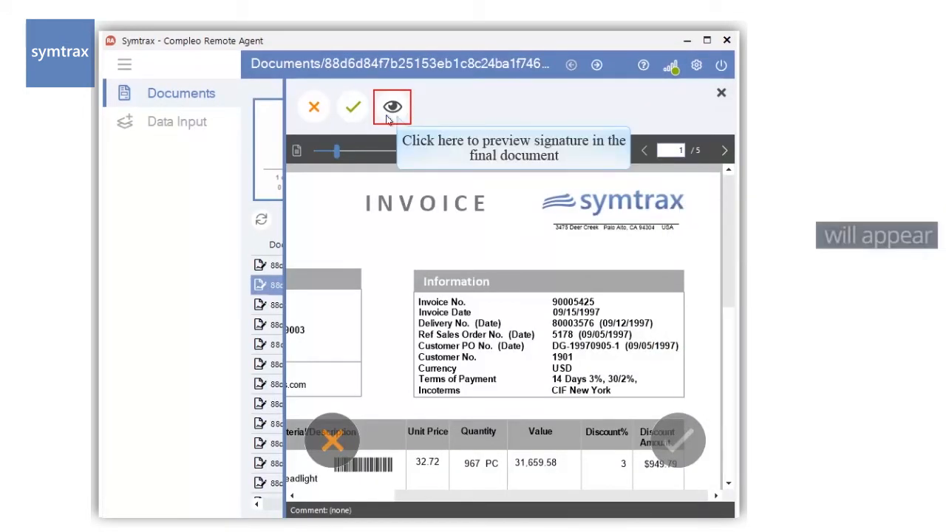
click(391, 106)
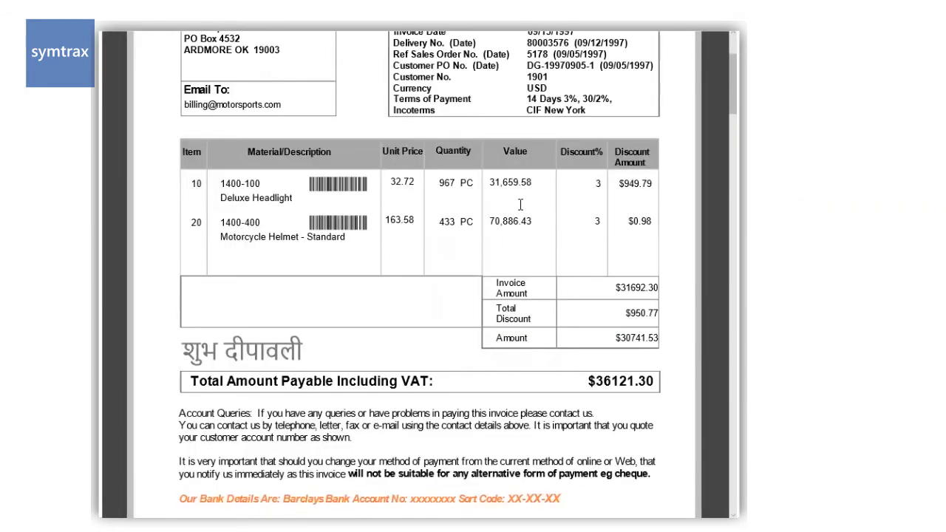
scroll(down, 3)
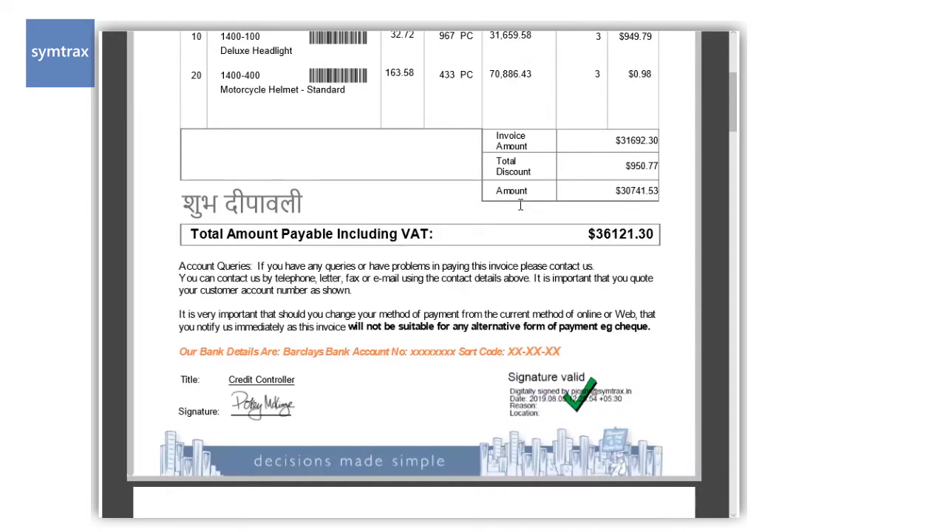
scroll(down, 3)
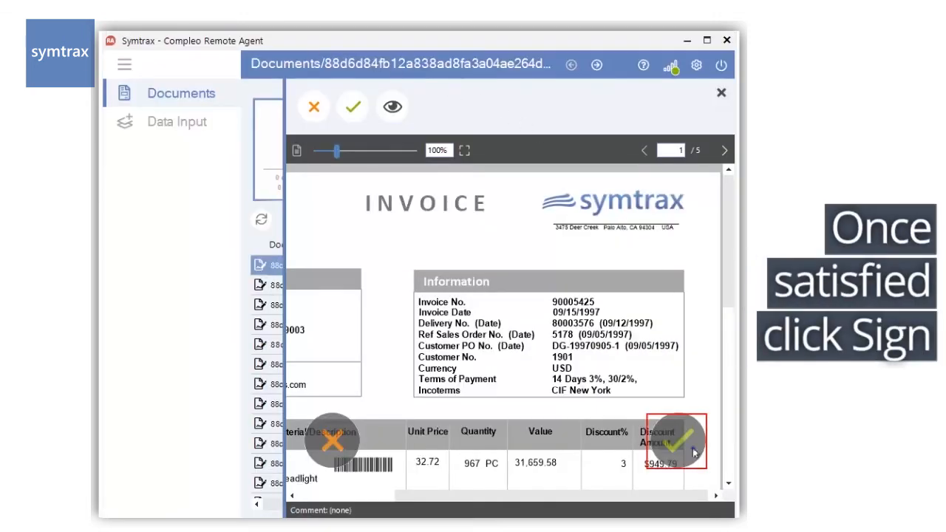
click(352, 106)
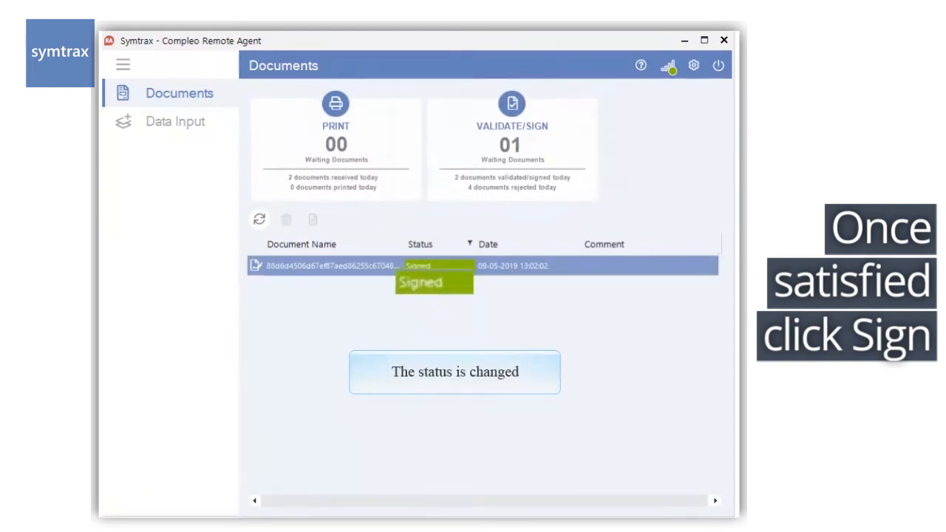
- Enable 'Let the Remote Agent validate/sign the documents automatically' in settings
click(696, 66)
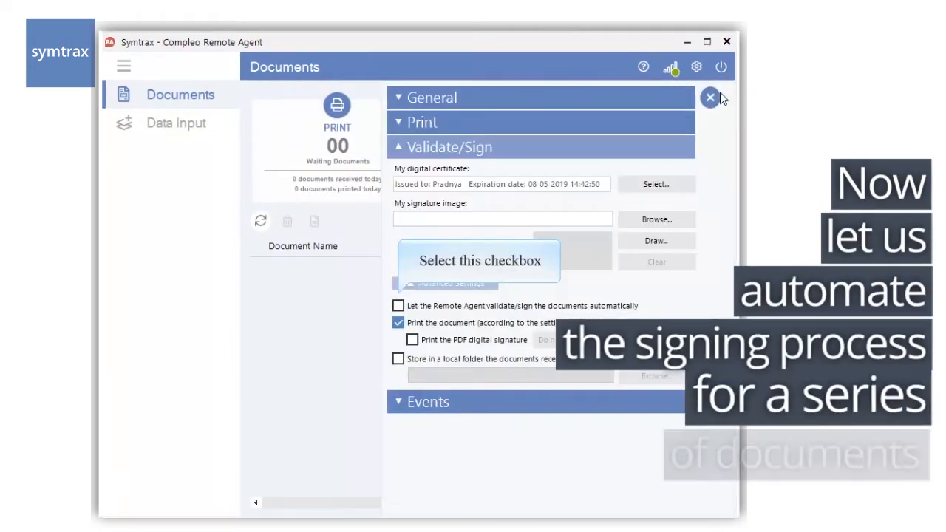
click(399, 305)
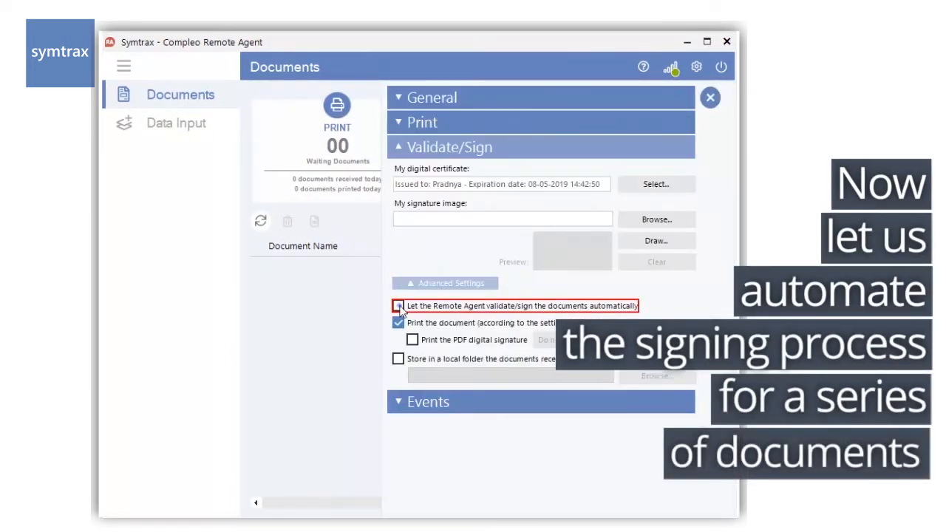
click(398, 306)
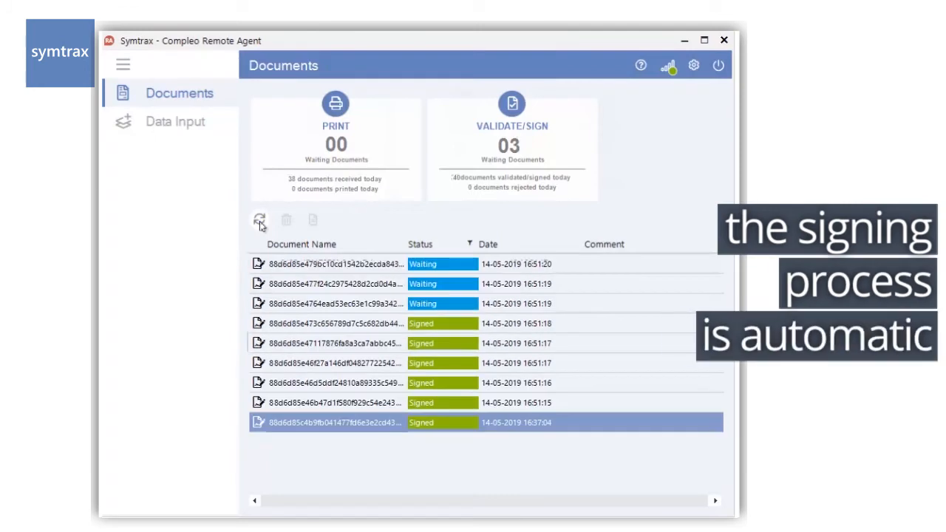
- Refresh the Documents list to show newly arrived, automatically signed invoices
click(259, 220)
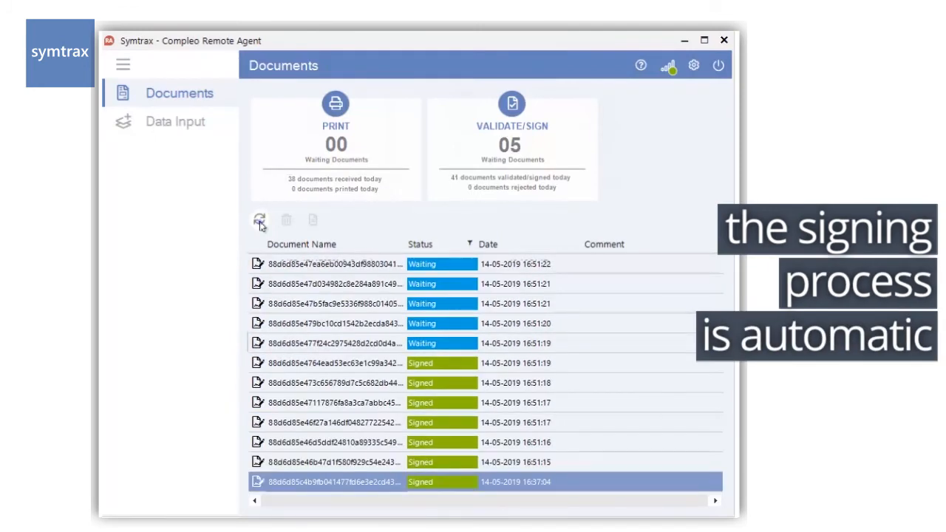